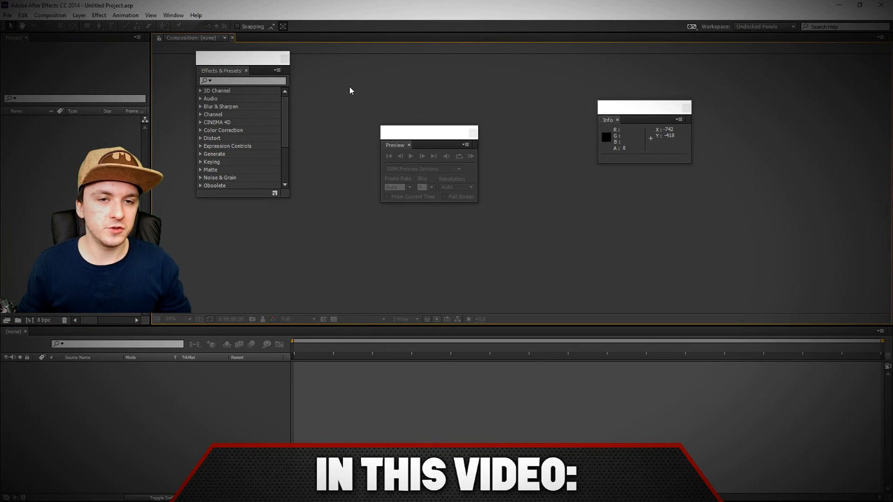
pyautogui.moveTo(206, 53)
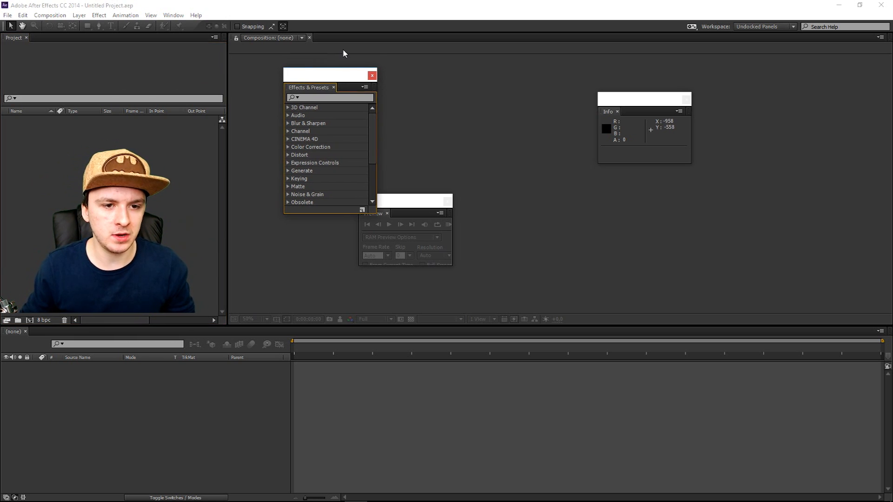
pyautogui.moveTo(575, 167)
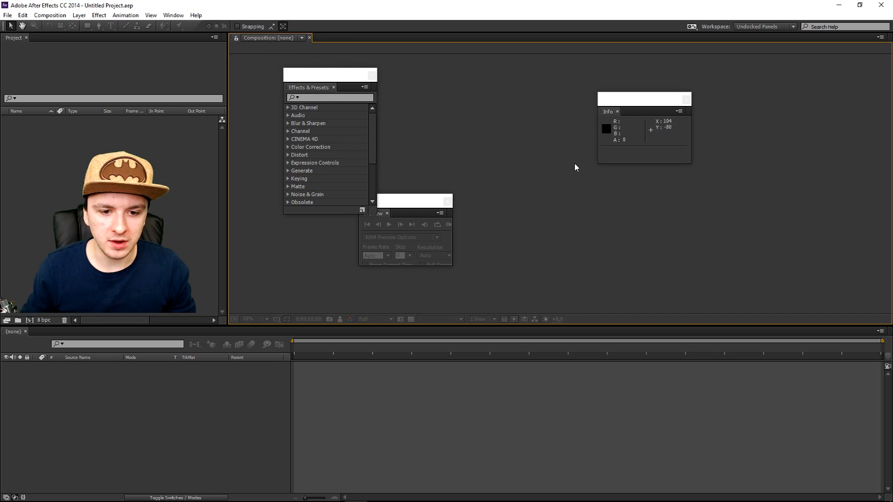
pyautogui.moveTo(8, 26)
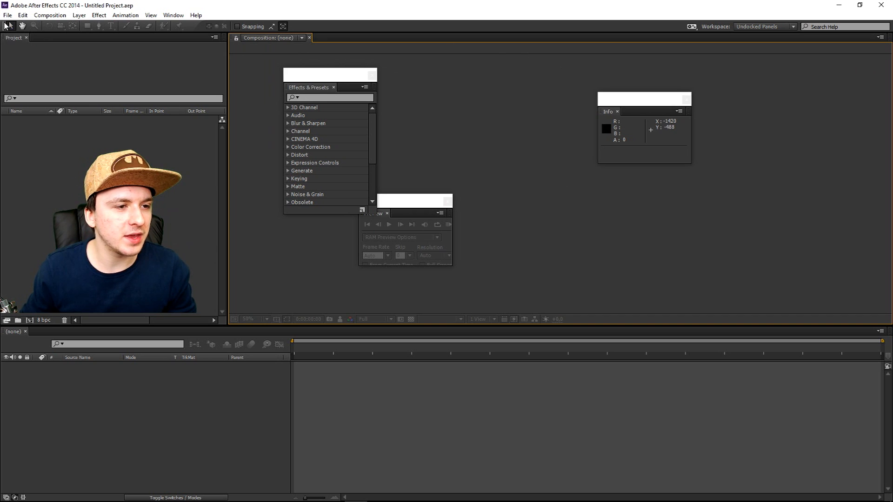
# Move the floating Effects & Presets panel up beside the Preview panel.
pyautogui.click(7, 15)
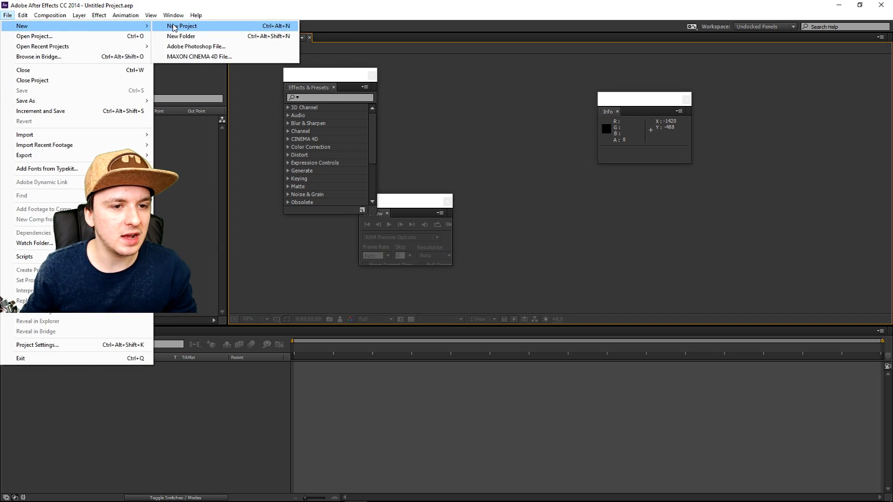
pyautogui.click(186, 25)
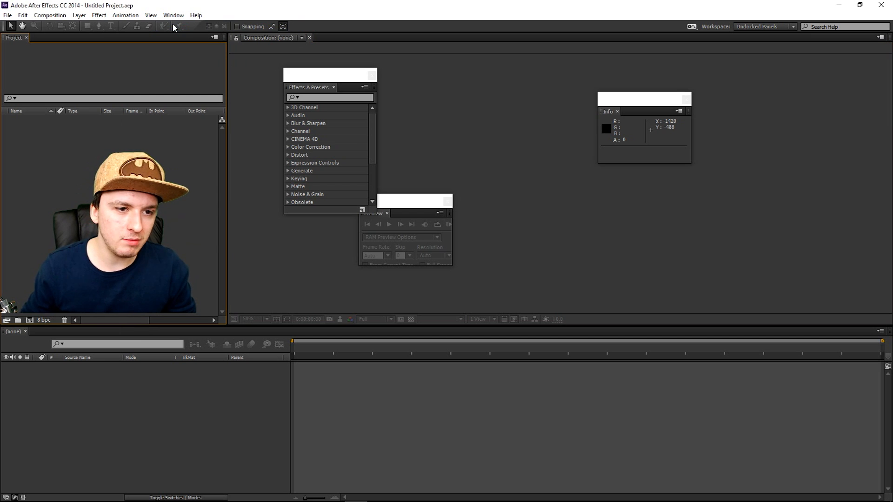
pyautogui.moveTo(329, 75); pyautogui.dragTo(291, 109)
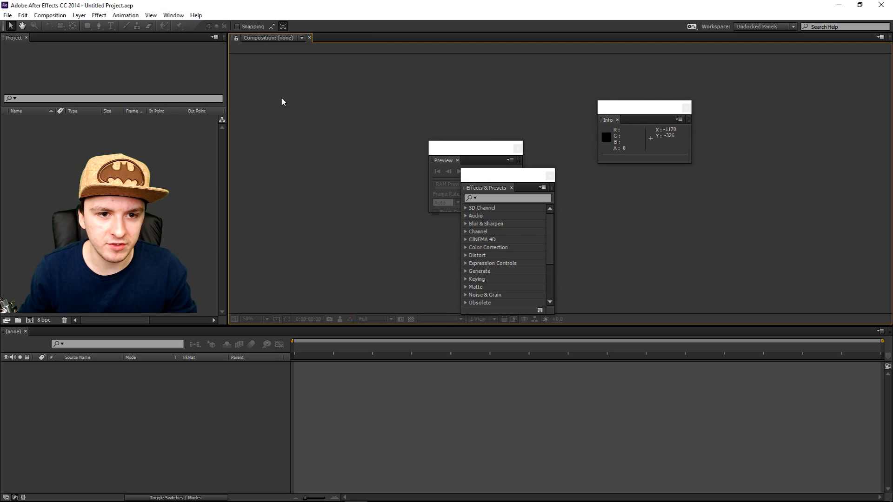
pyautogui.moveTo(399, 94)
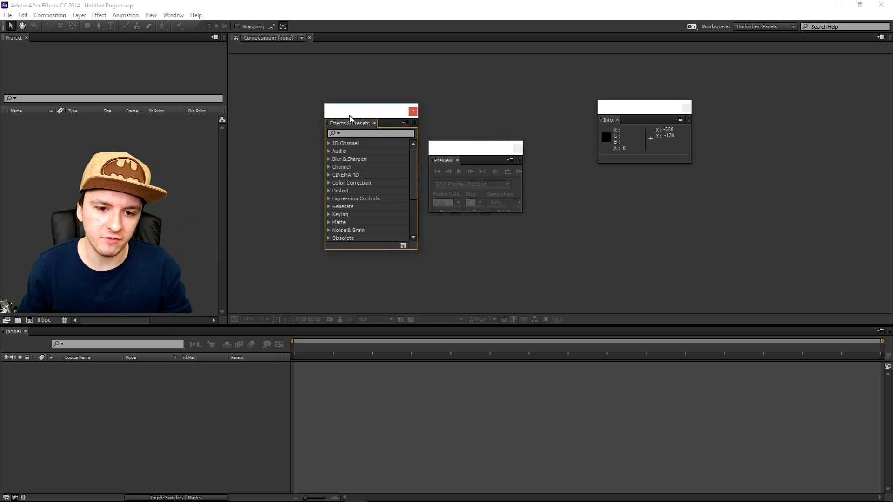
pyautogui.moveTo(370, 112); pyautogui.dragTo(342, 101)
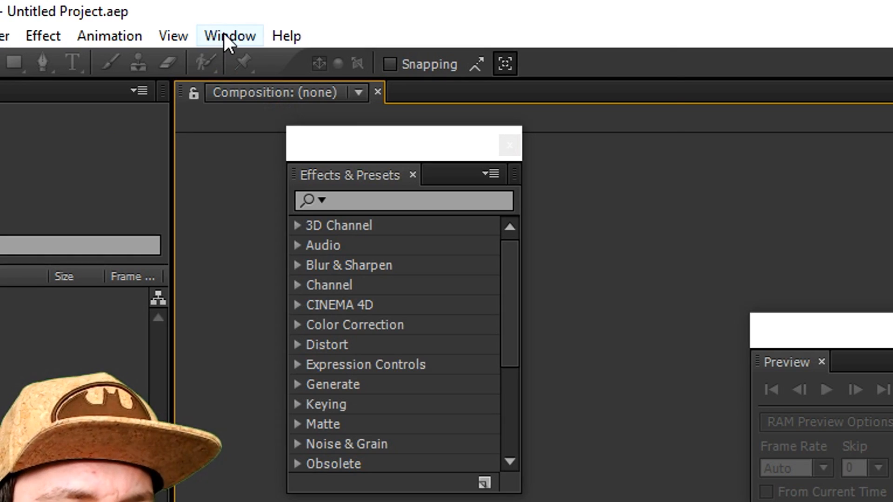
# Apply the All Panels workspace from the Window menu.
pyautogui.click(229, 36)
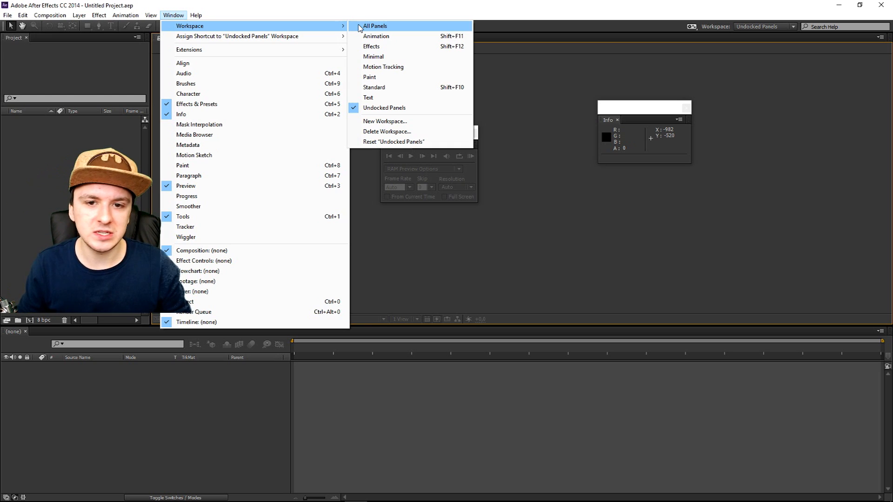
pyautogui.click(374, 25)
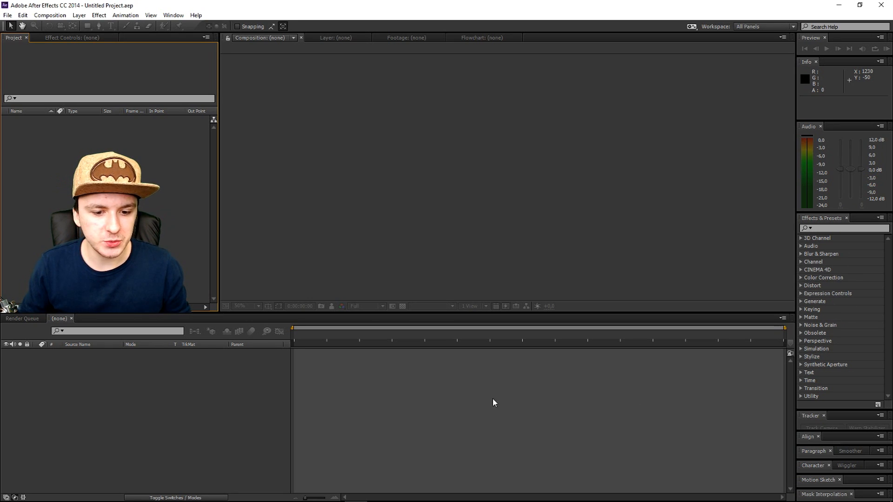
pyautogui.moveTo(387, 239)
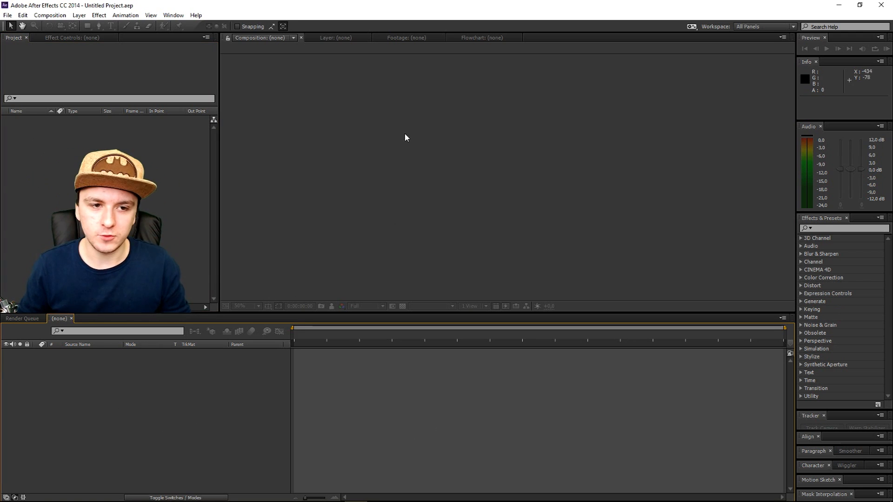
pyautogui.click(482, 37)
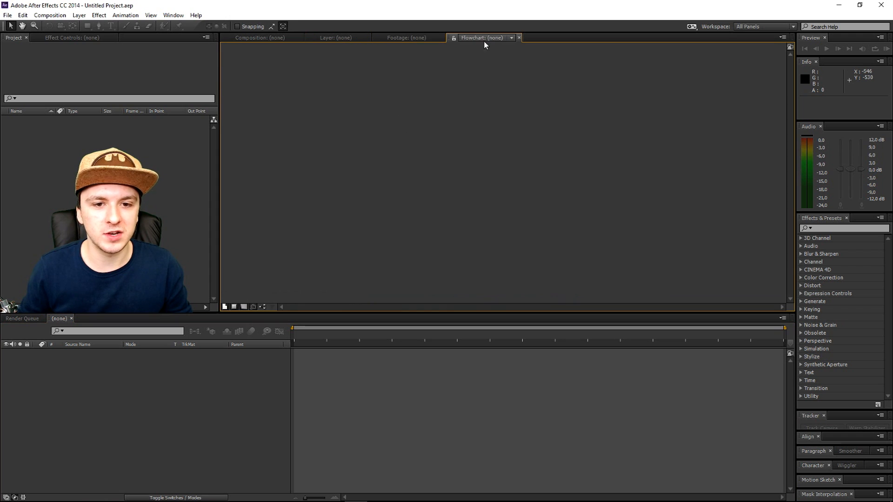
pyautogui.click(259, 37)
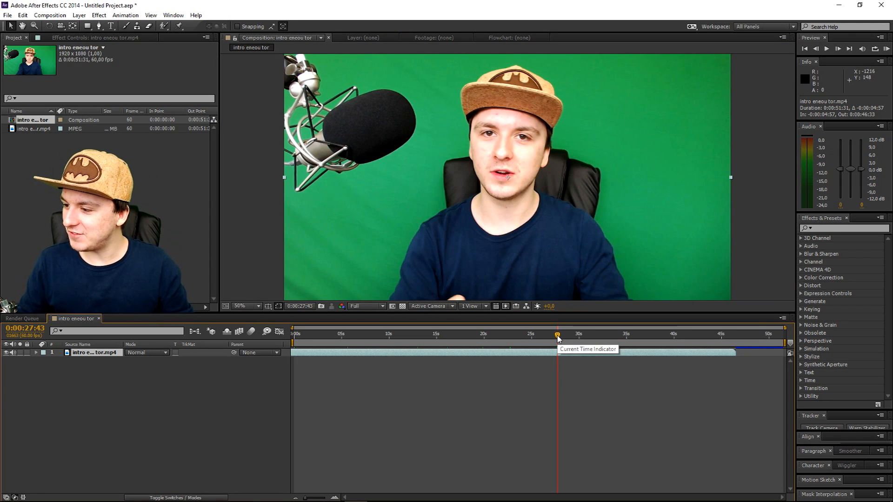
pyautogui.moveTo(584, 342)
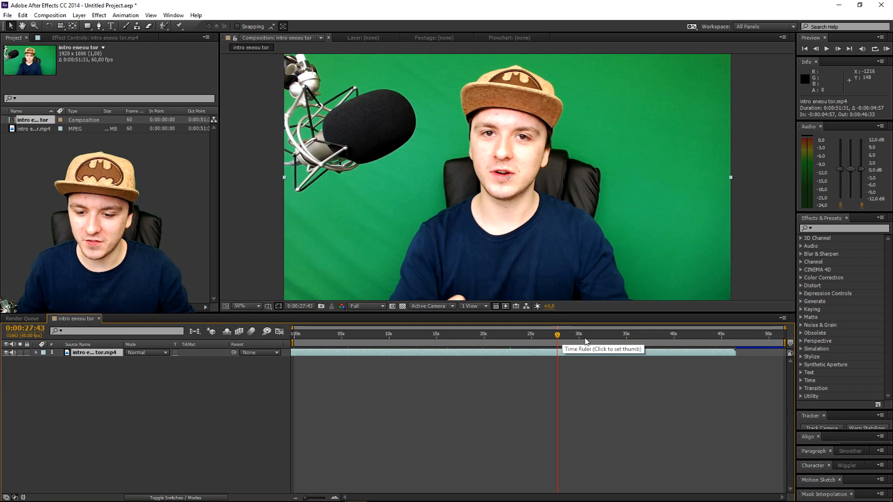
# Move the time indicator to about 24 seconds, then back to about 10 seconds.
pyautogui.click(526, 335)
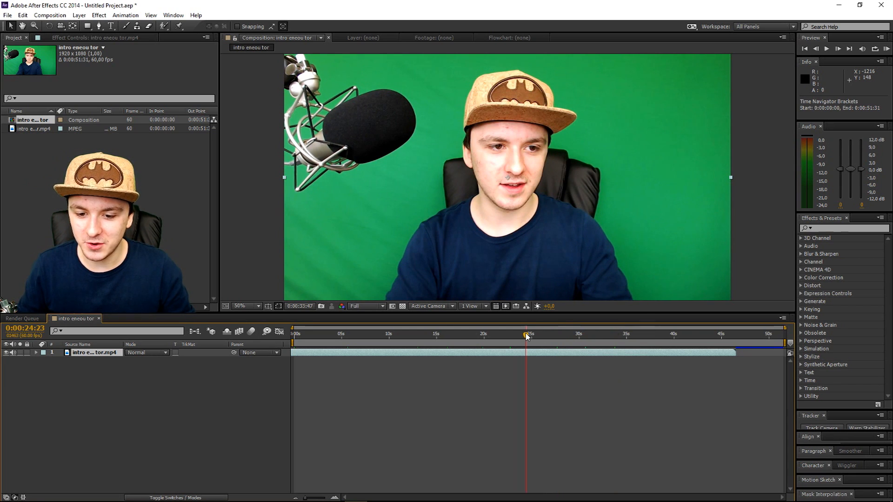
pyautogui.click(388, 334)
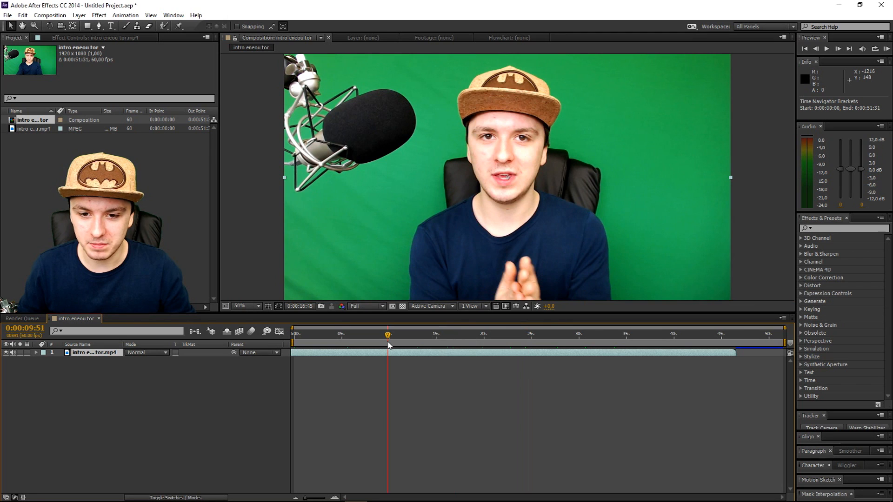